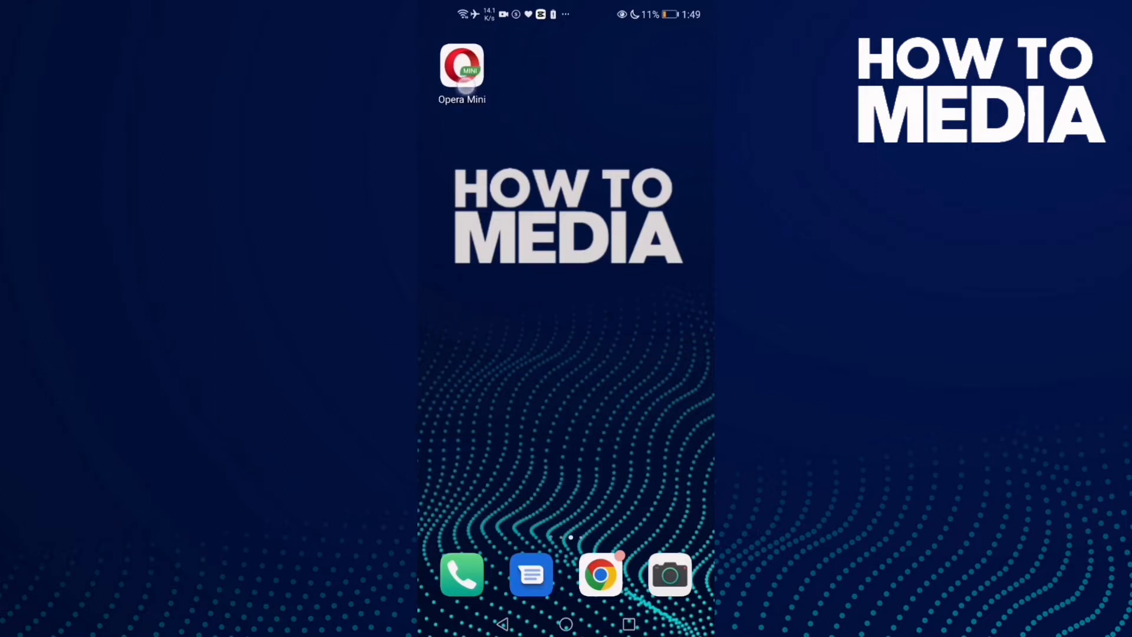
Launch Opera Mini from the home screen and bring up its main menu
left_click(461, 65)
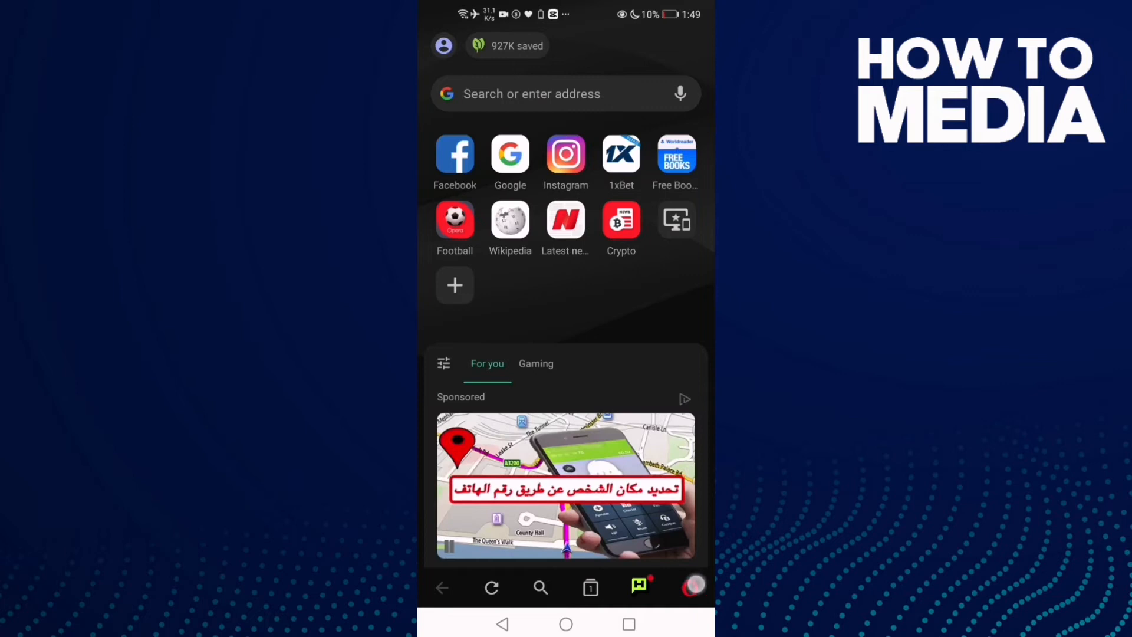
left_click(638, 588)
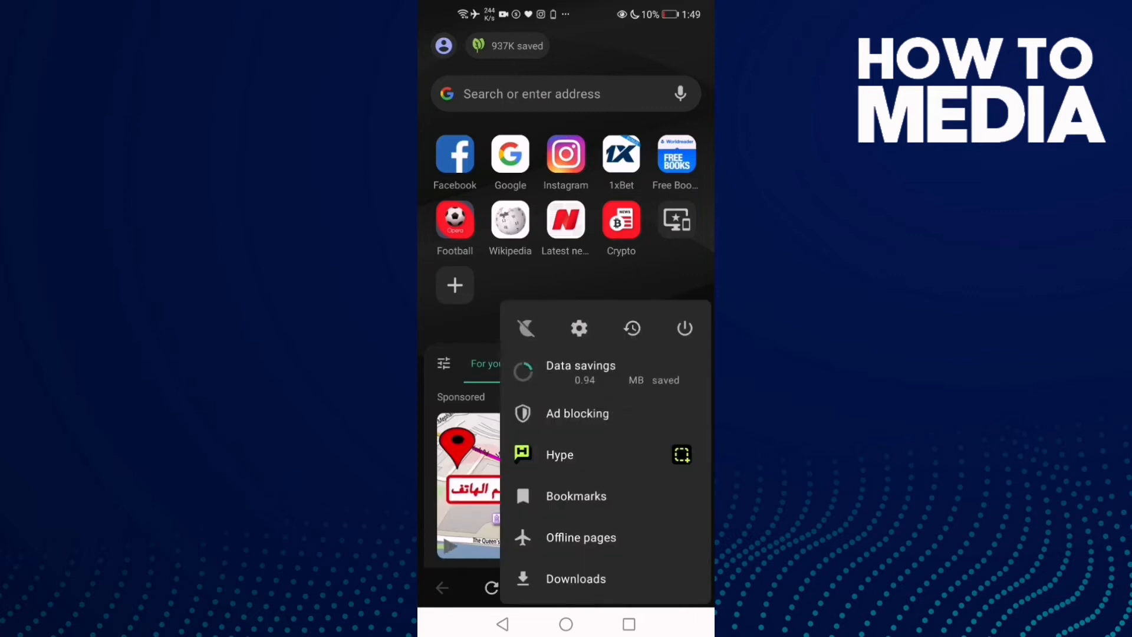
left_click(578, 328)
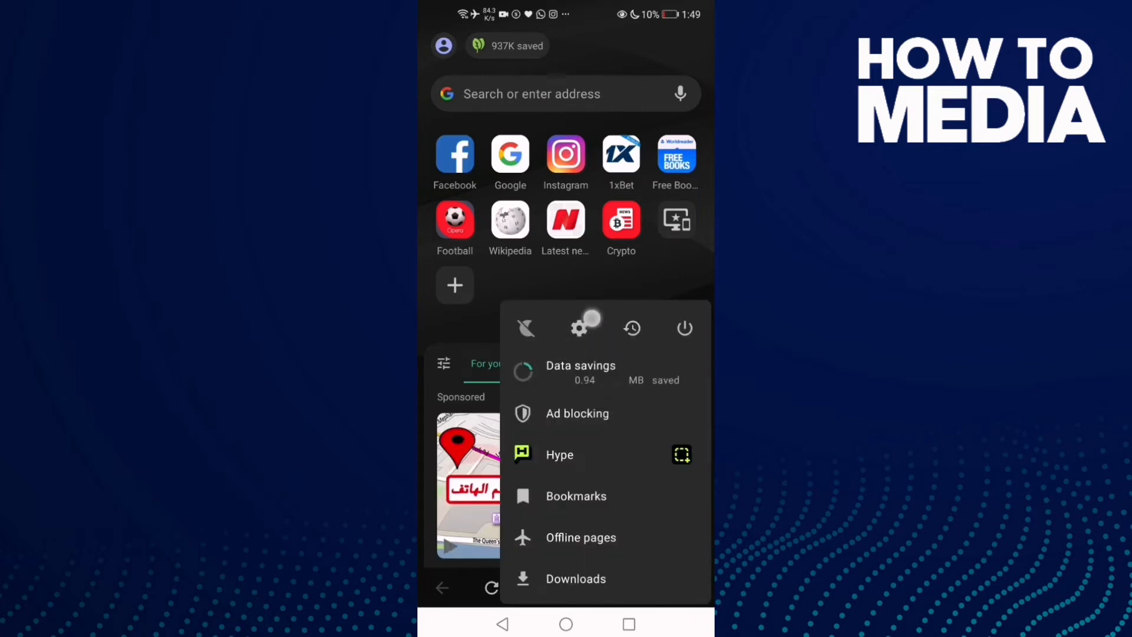
Go to Opera Mini Settings and scroll down to the Fullscreen option
left_click(579, 328)
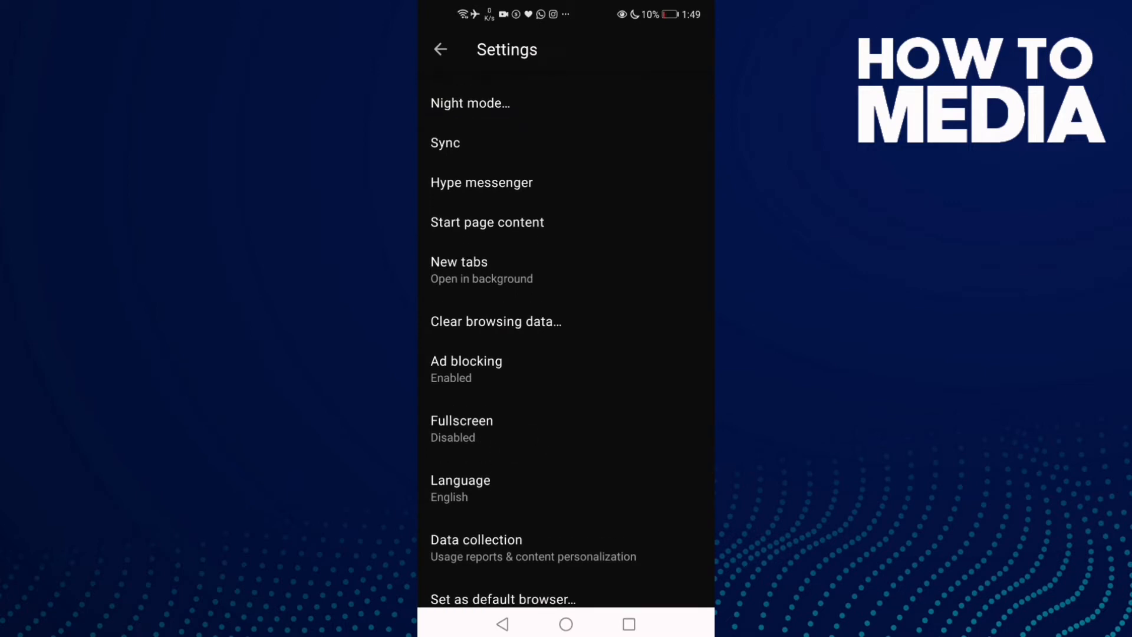
scroll("down", 3)
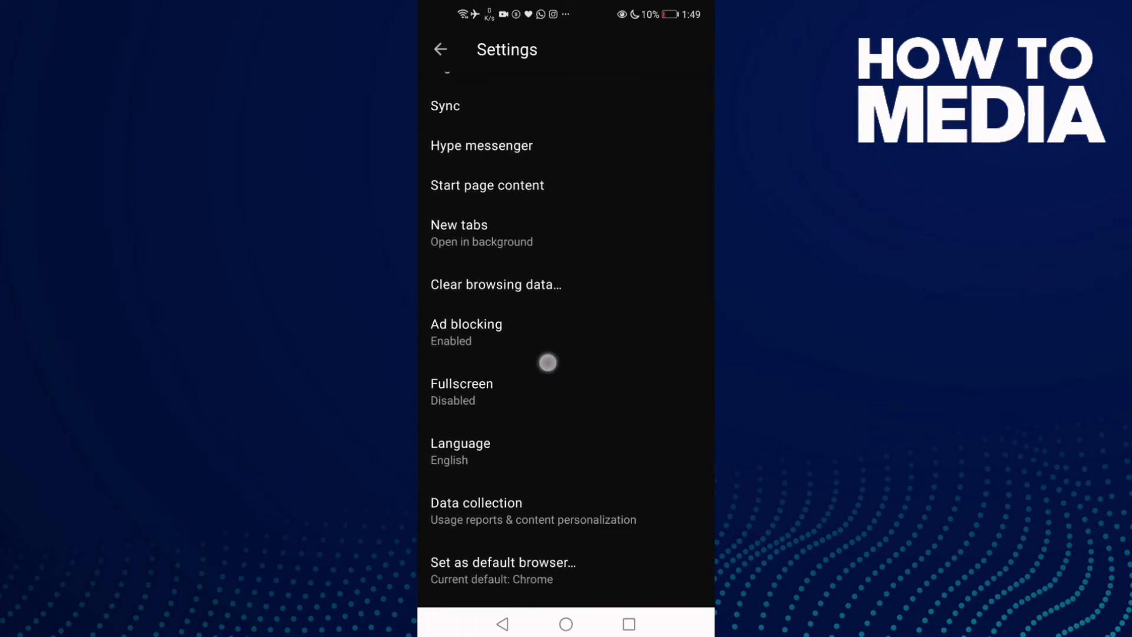
View the Fullscreen choices (Enabled, Enabled with status bar, Disabled), then return home
left_click(461, 384)
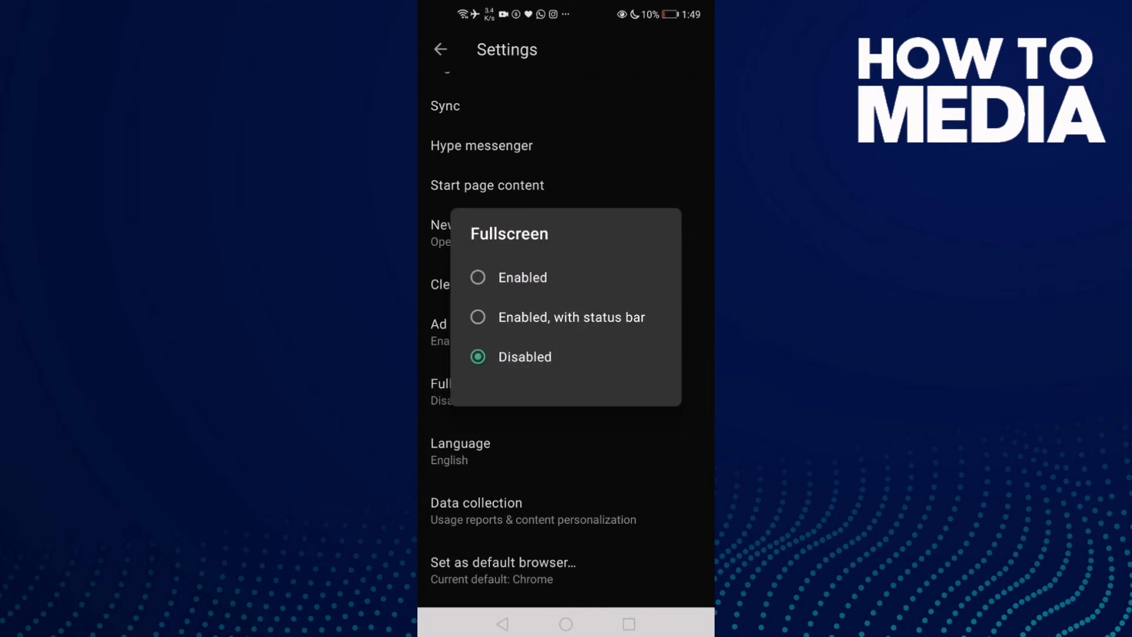
left_click(525, 357)
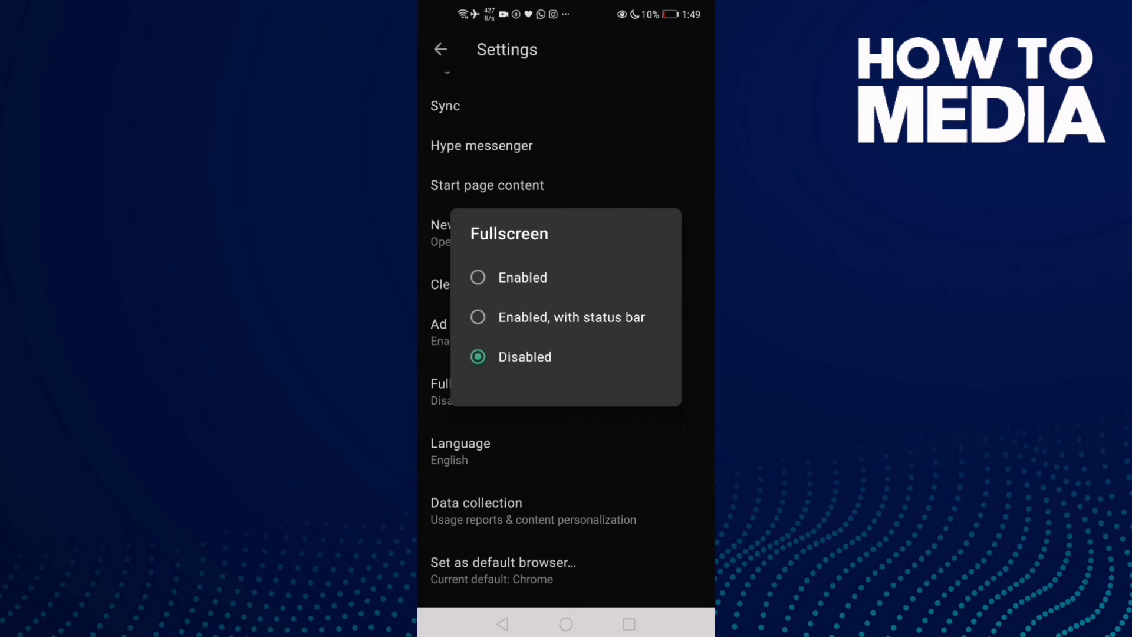
left_click(525, 356)
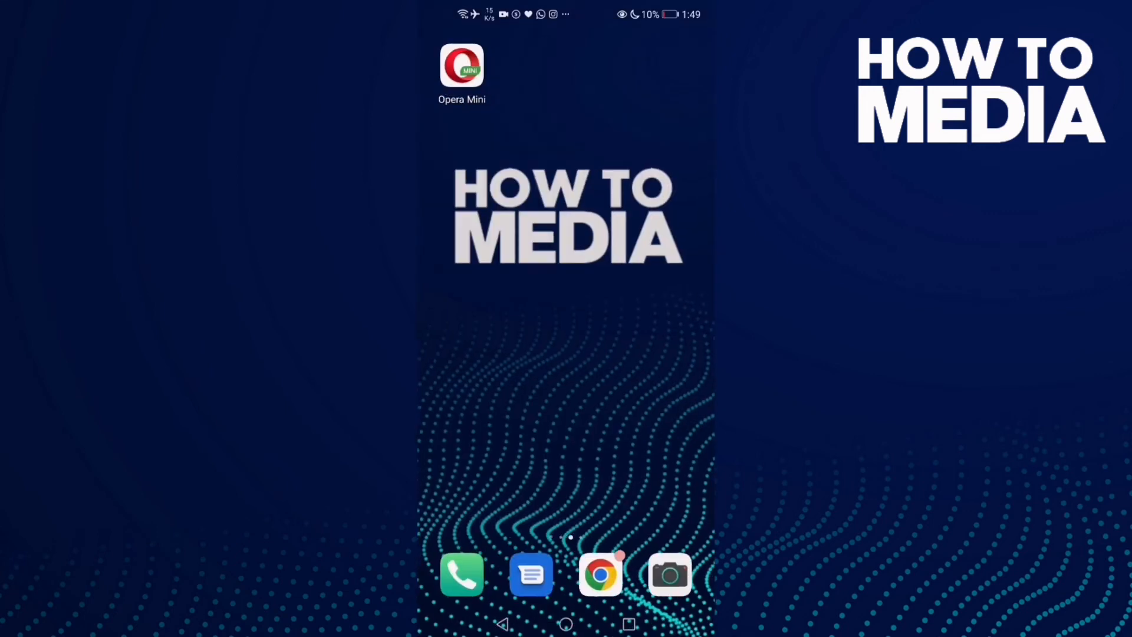
scroll("left", 3)
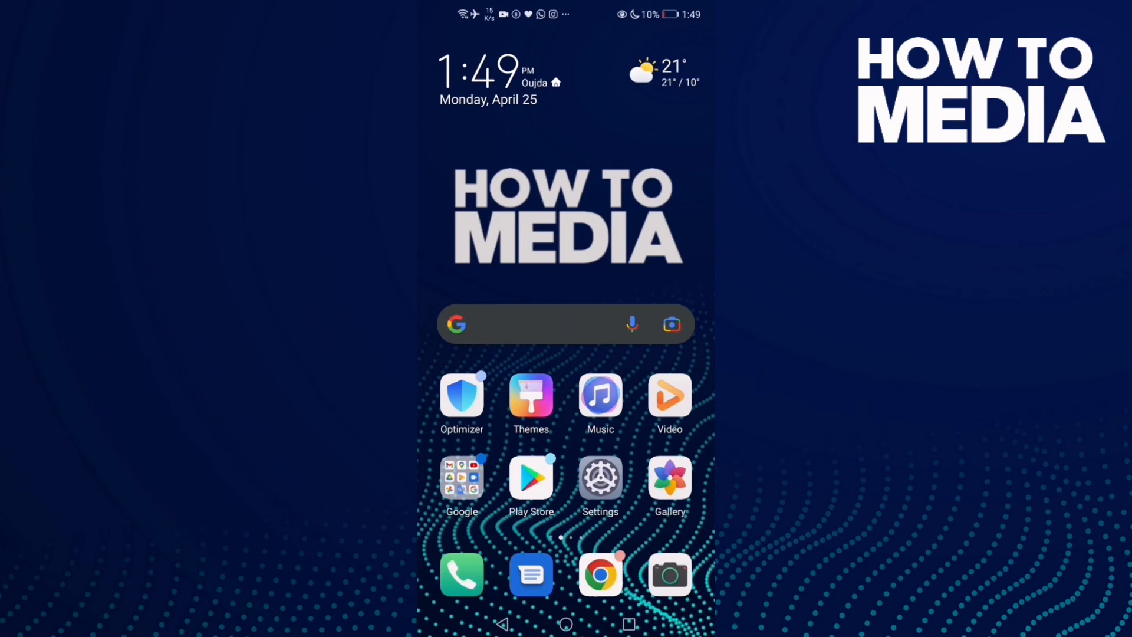